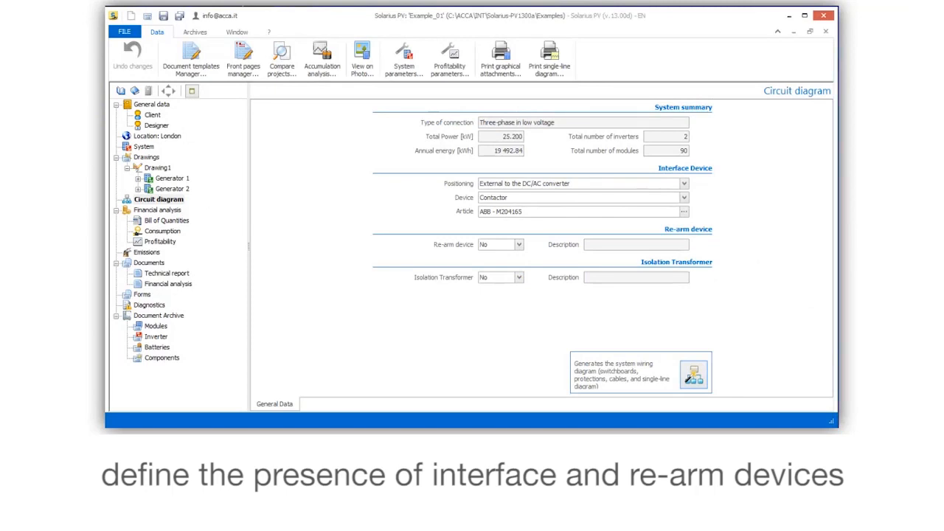
Step: Set the interface device type to a switch disconnector and select the AEG MCT6394630 from the archive
left_click(683, 183)
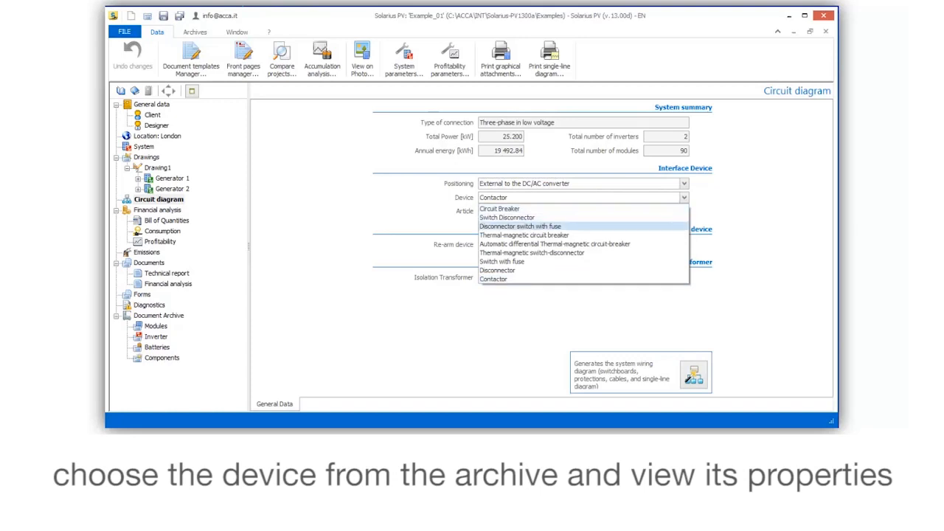
mouse_move(507, 218)
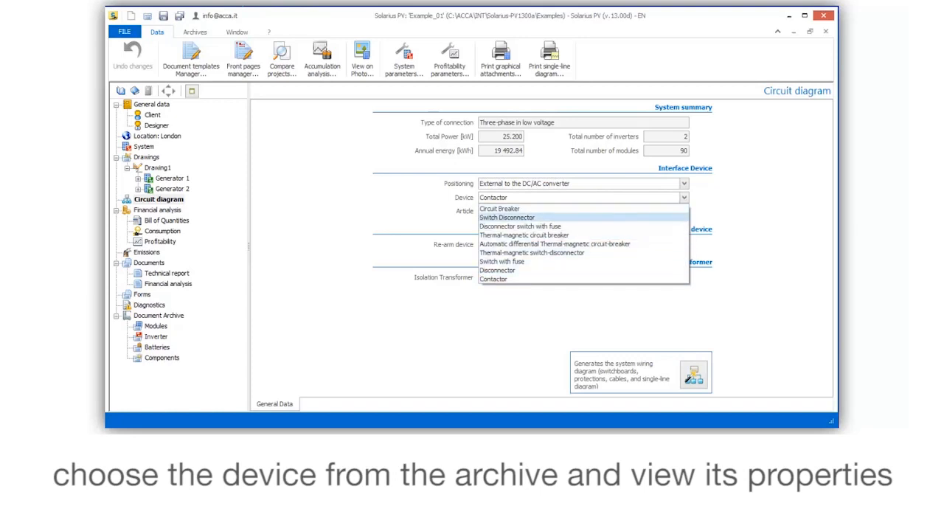
left_click(500, 209)
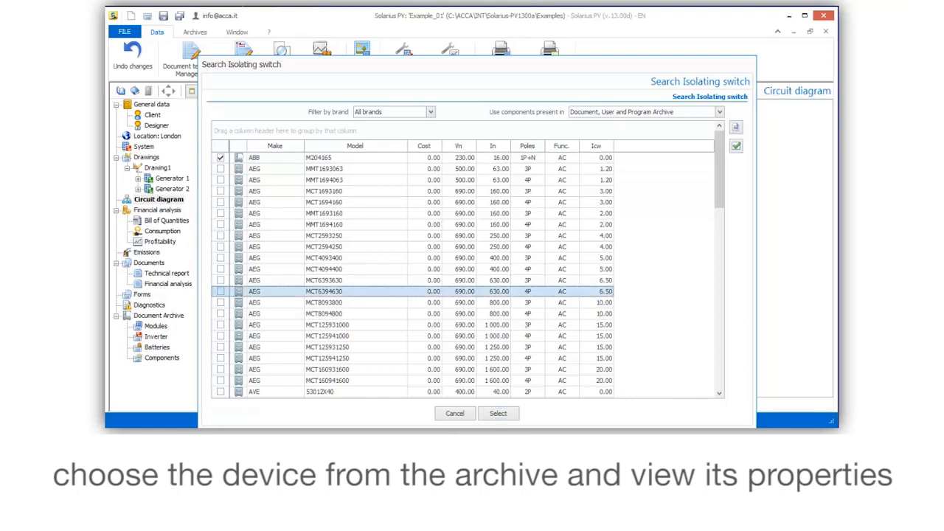
left_click(219, 292)
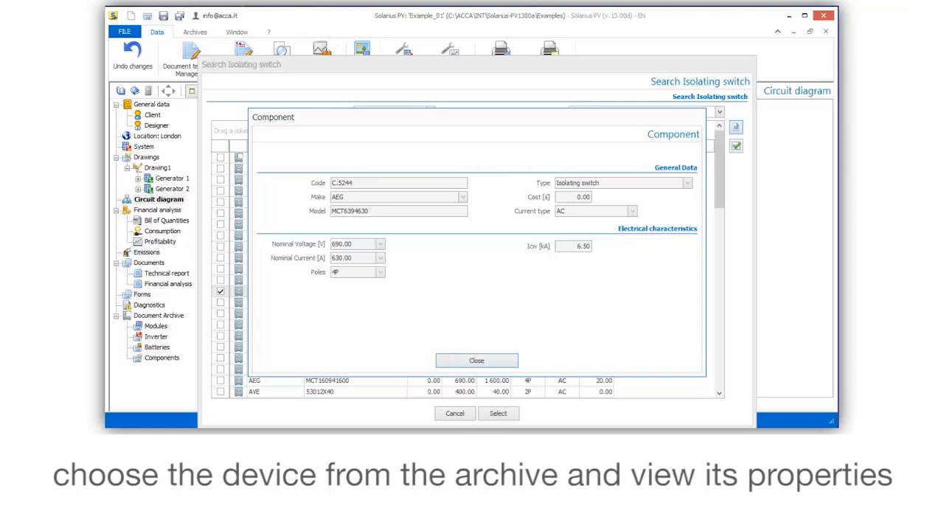
left_click(477, 360)
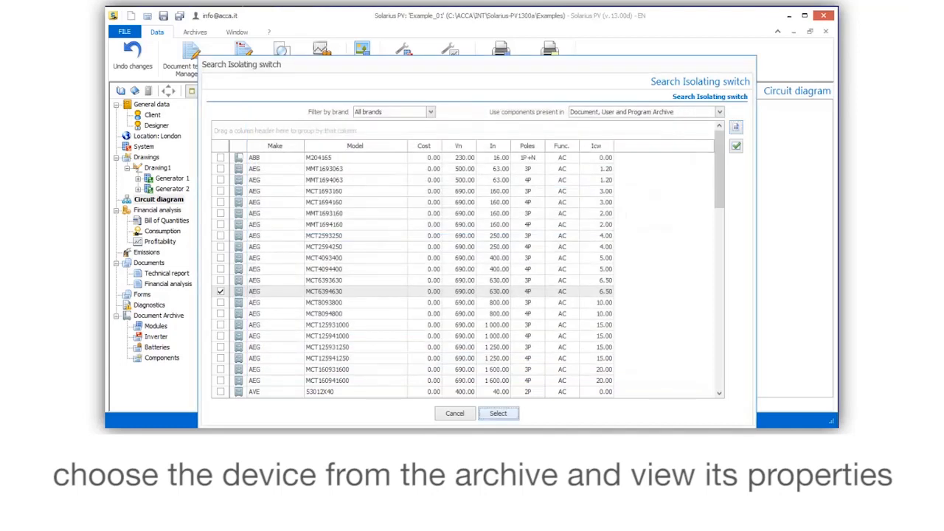
left_click(499, 413)
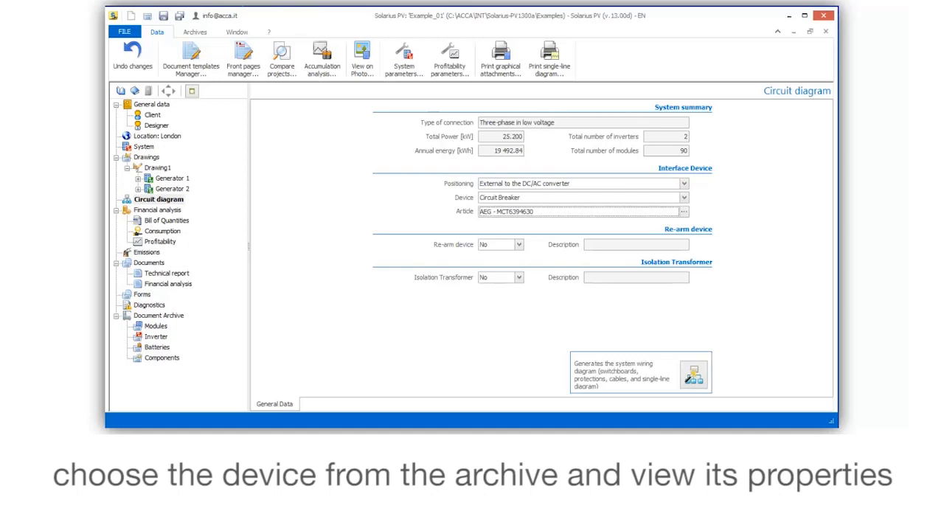
Step: Keep the system without an isolation transformer
left_click(519, 278)
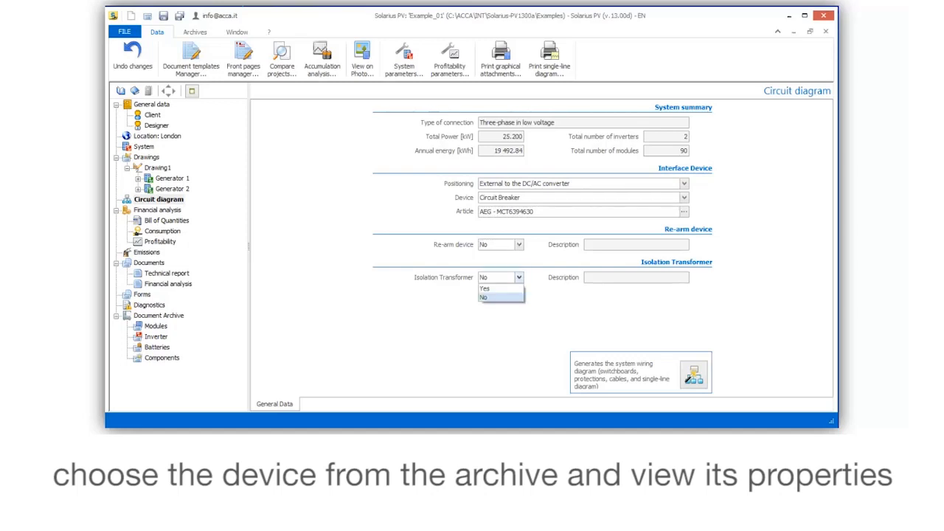
left_click(483, 298)
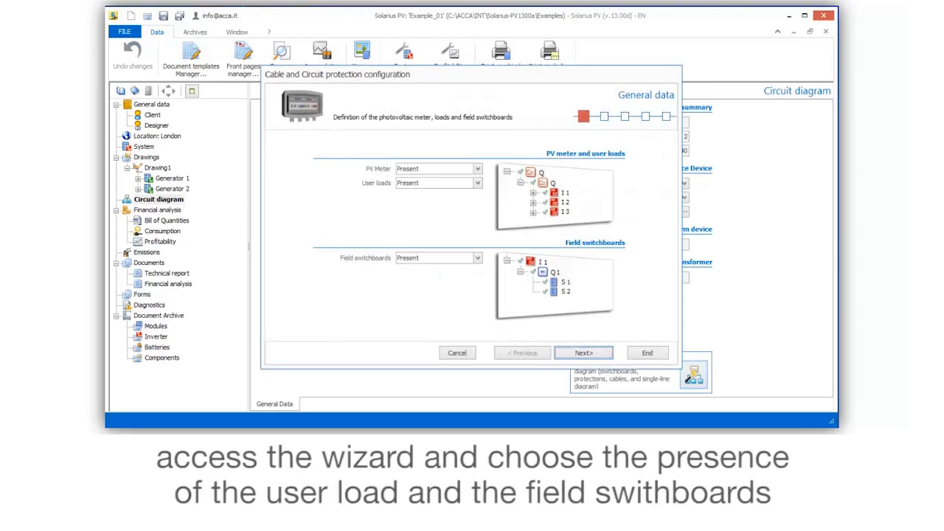
Step: Keep user loads present, mark field switchboards absent and advance to the DC cable page
left_click(478, 183)
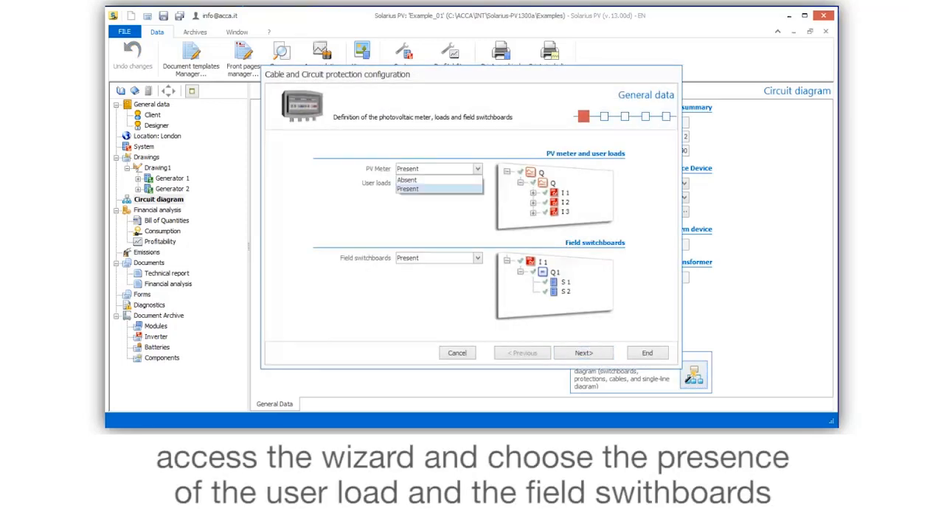
left_click(407, 180)
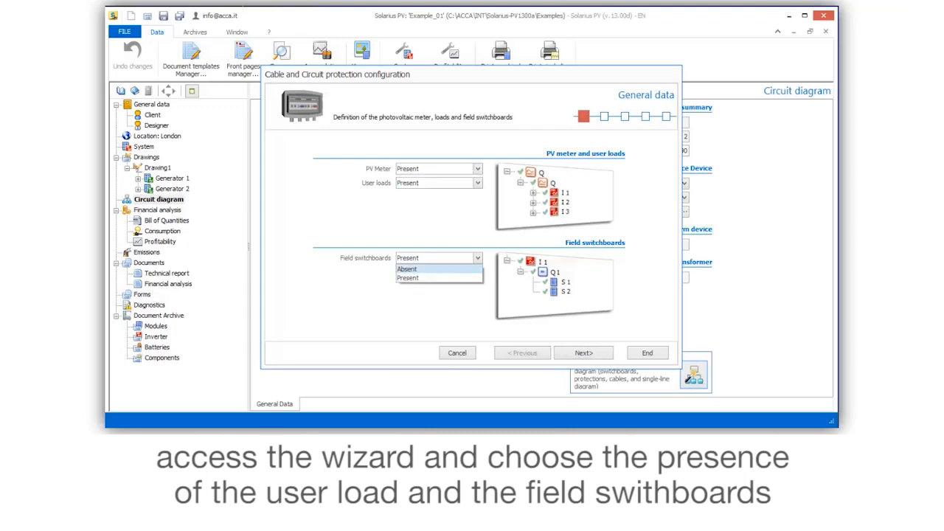
left_click(407, 269)
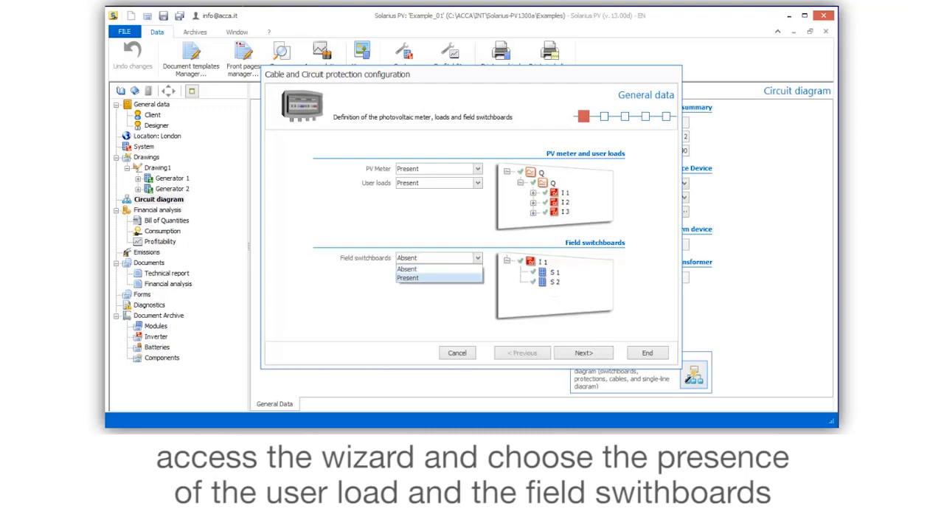
left_click(584, 352)
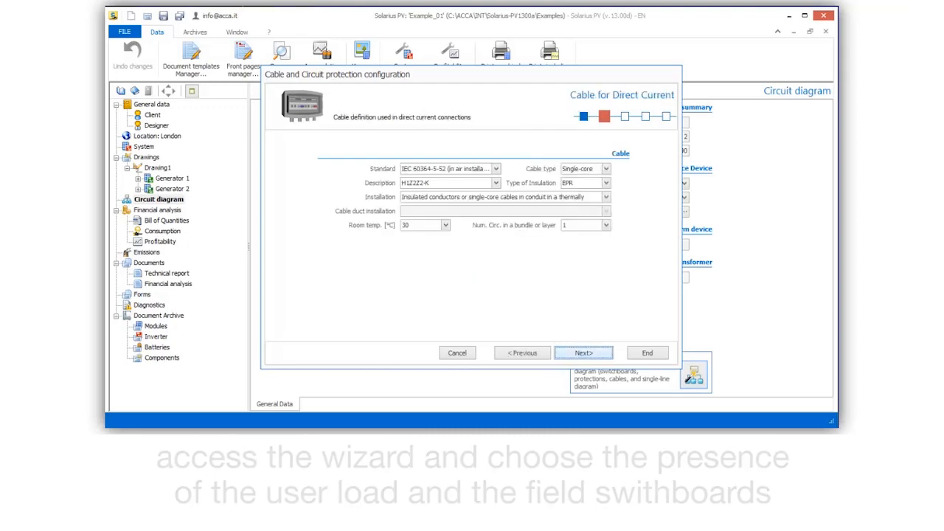
Step: Choose the underground installation standard and the FR0R-300/500 V cable designation
left_click(495, 168)
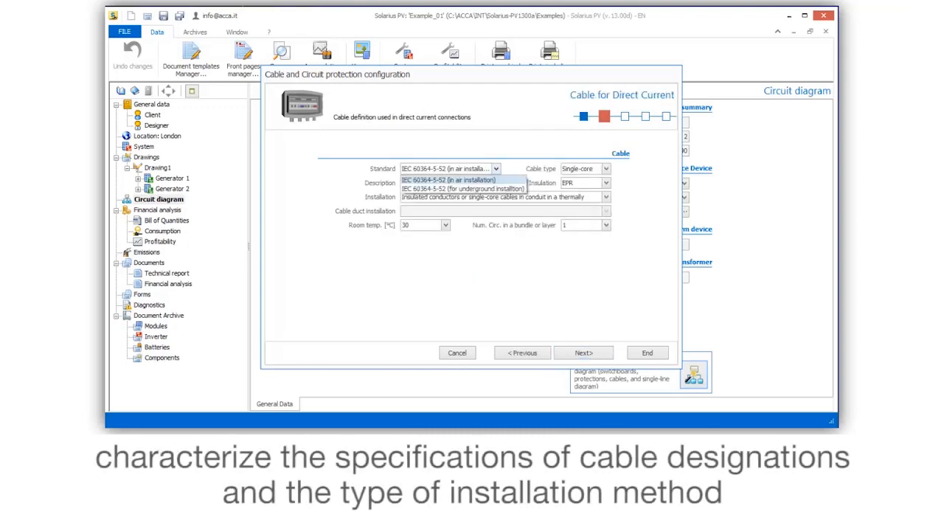
left_click(463, 189)
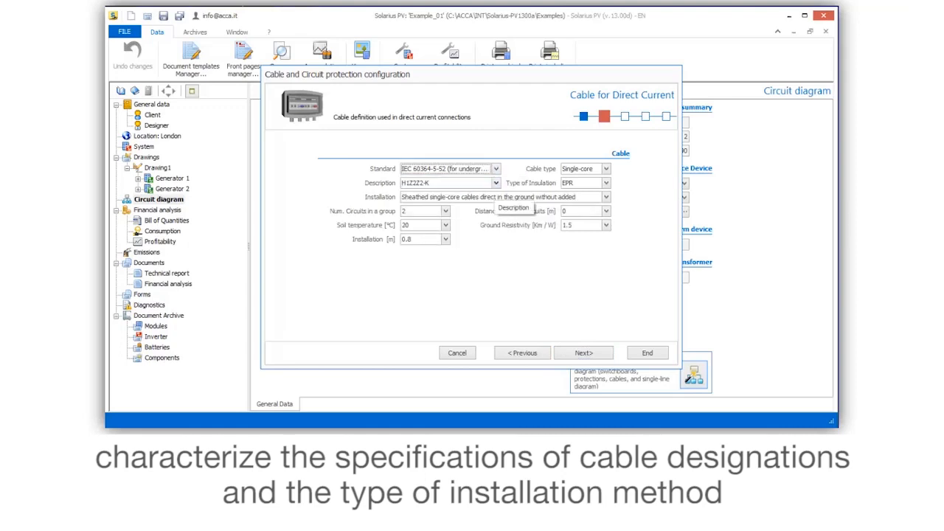
left_click(496, 183)
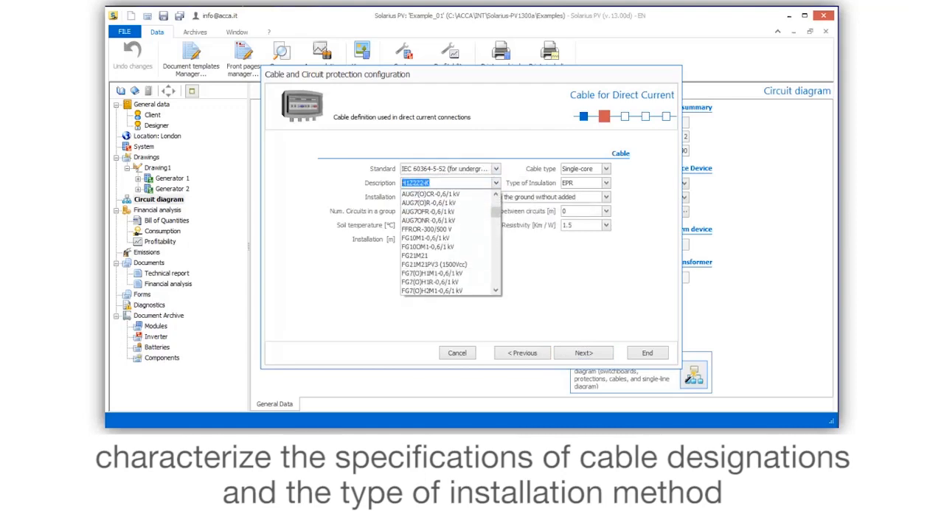
scroll("down", 3)
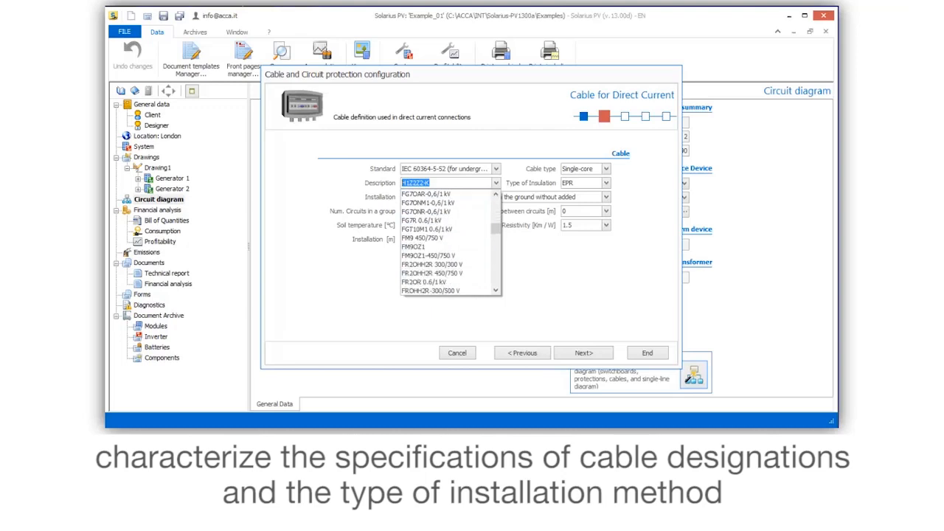
left_click(430, 291)
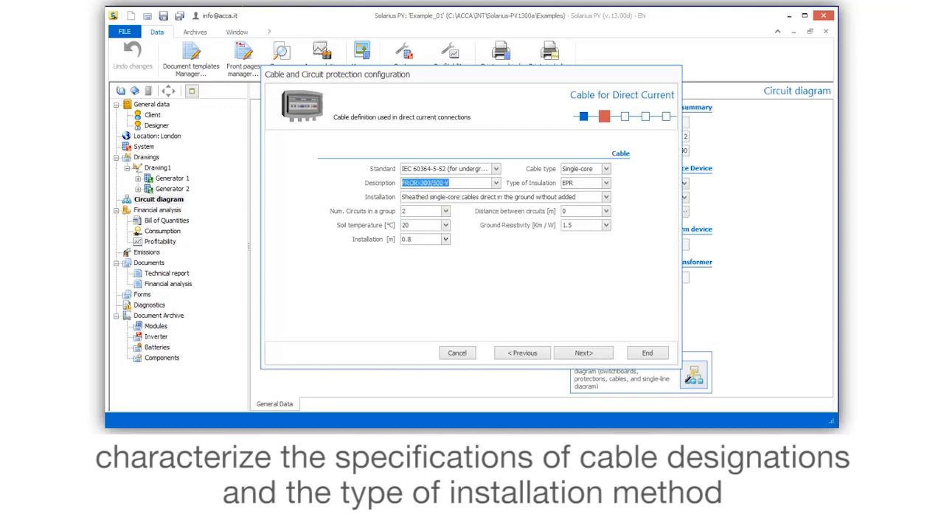
Step: Set in-ground installation with mechanical protection, revert to in-air standard, and advance through the AC cable page to protections
left_click(605, 183)
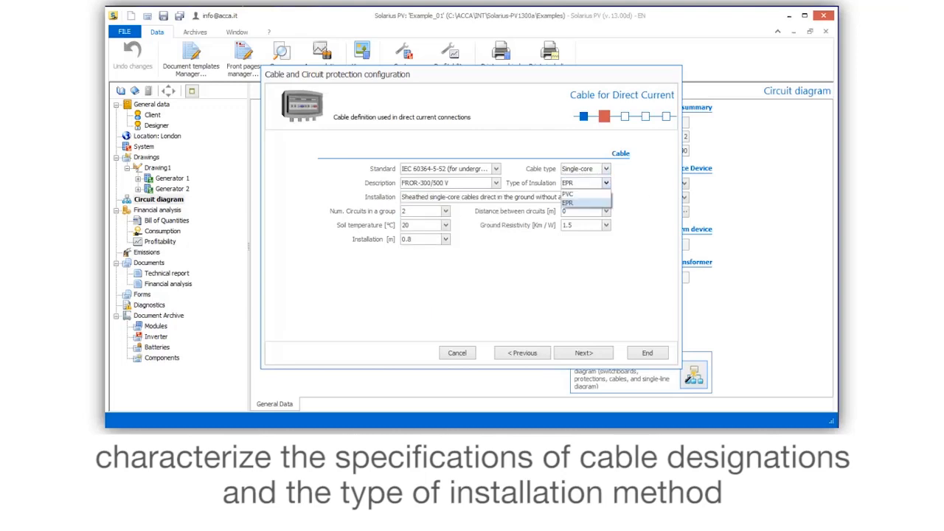
left_click(604, 198)
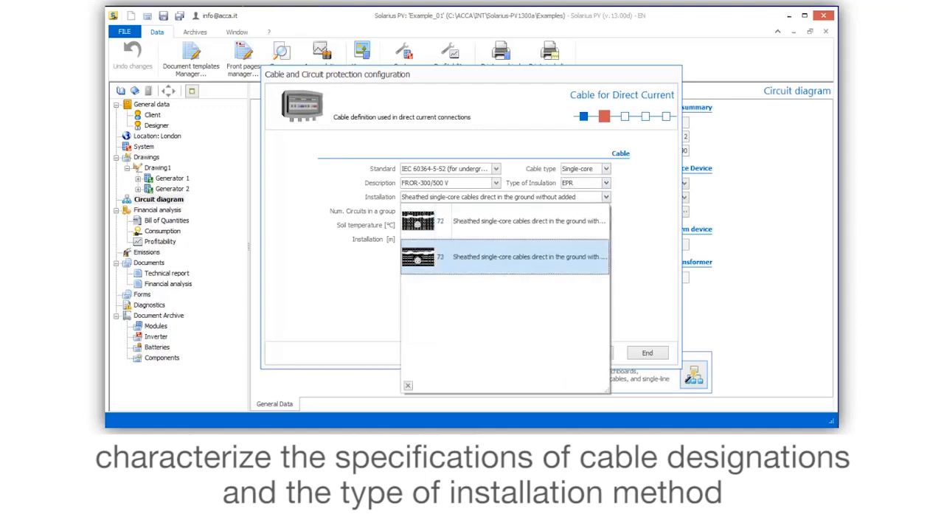
left_click(528, 256)
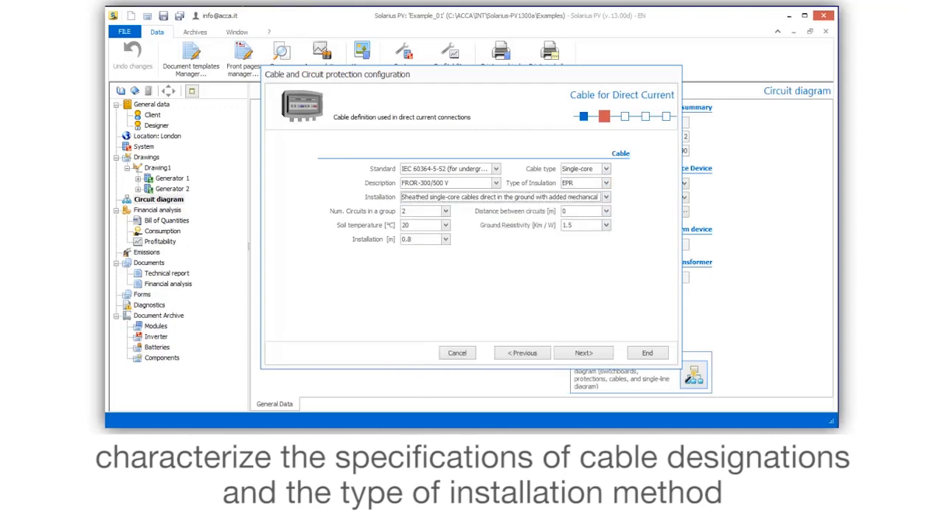
left_click(494, 168)
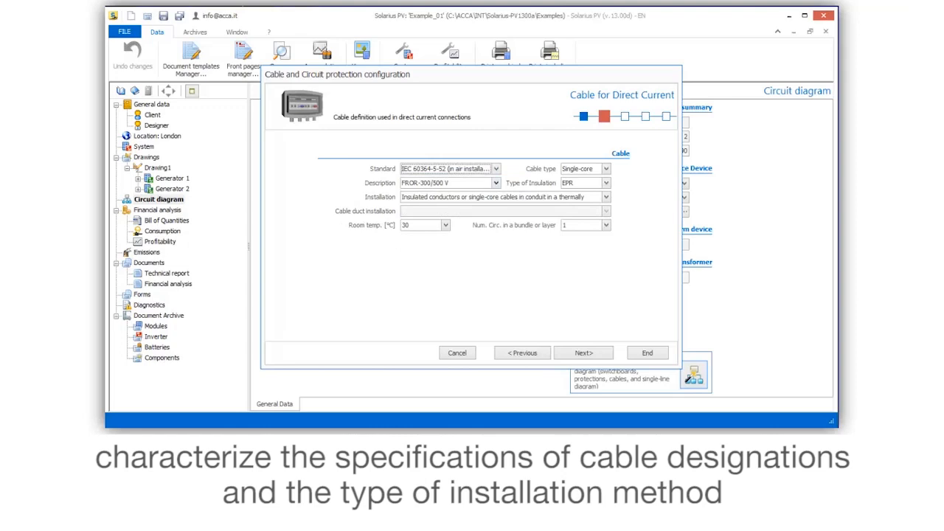
left_click(605, 196)
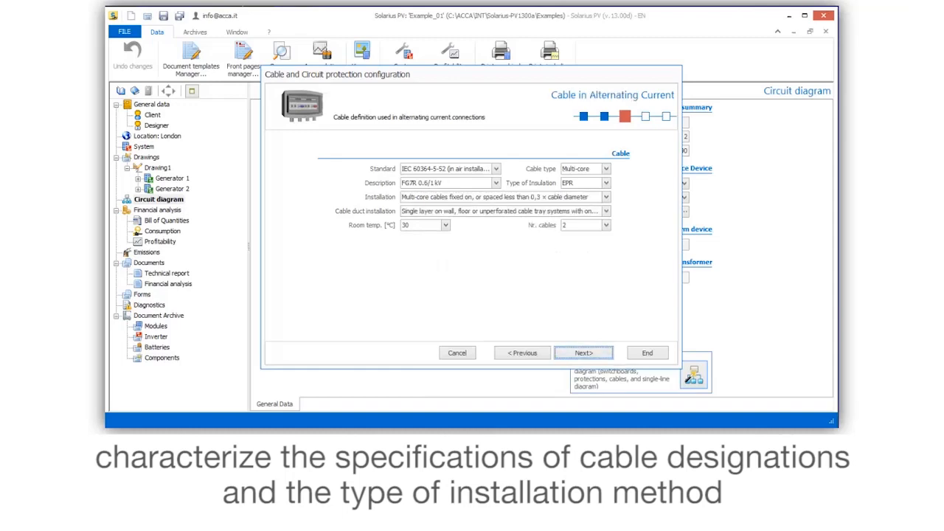
left_click(584, 352)
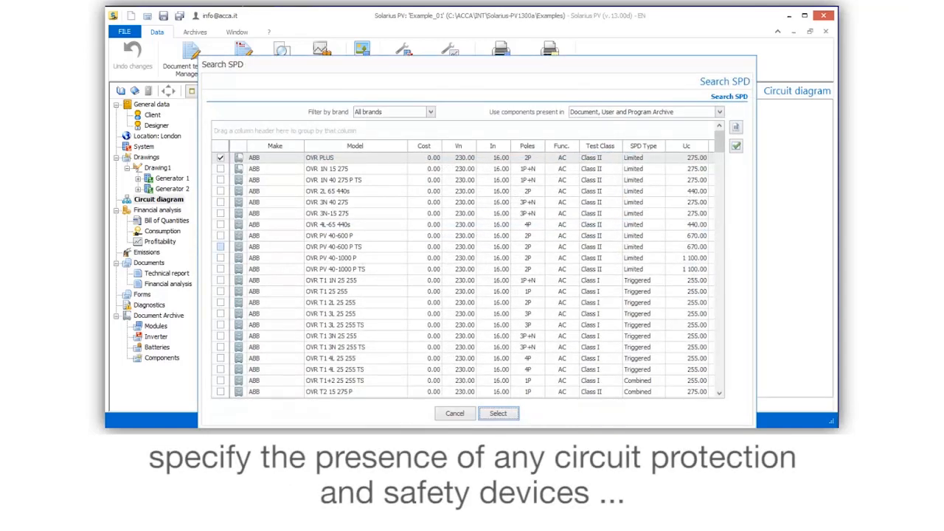
Step: Assign the OVR PV 40-600 P TS surge protector to the DC output and move to AC protections
left_click(353, 246)
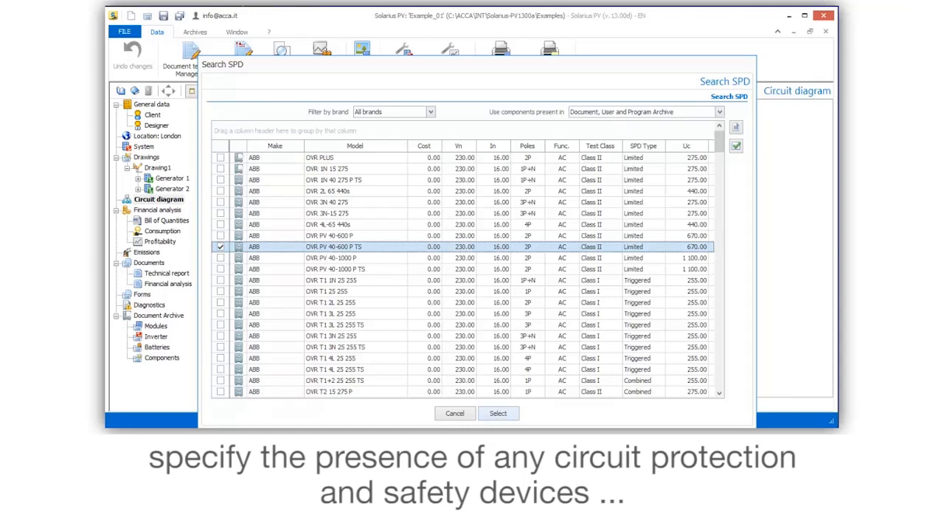
left_click(498, 413)
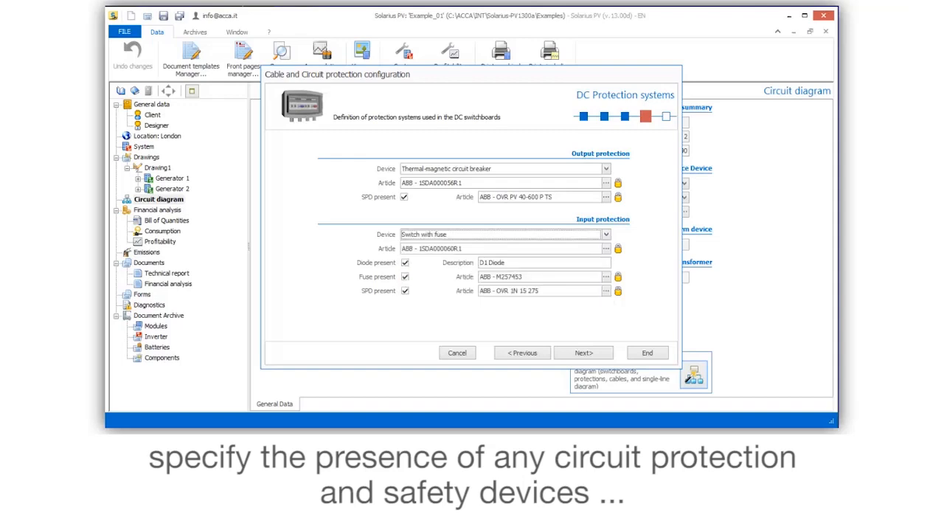
mouse_move(583, 352)
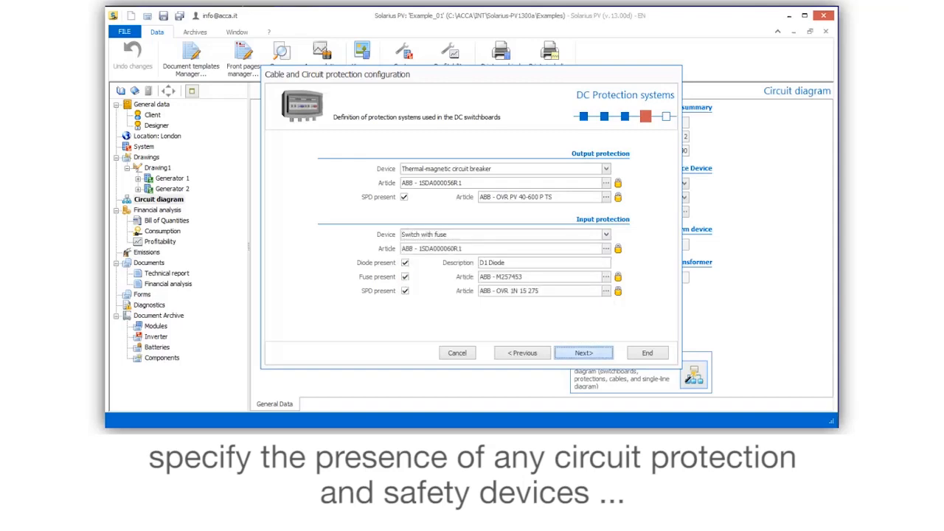
left_click(584, 352)
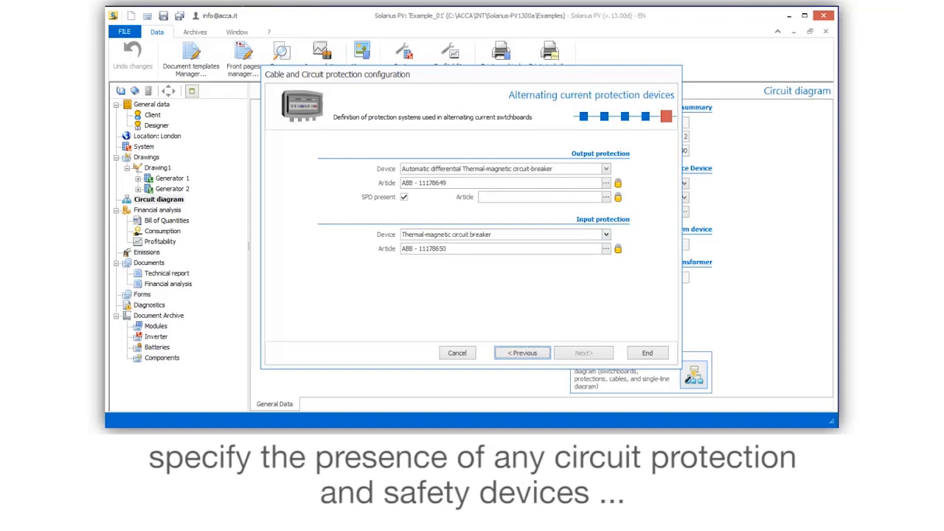
Step: Assign the OVR 3N-15 275 surge protector to the AC output from the SPD archive
left_click(605, 196)
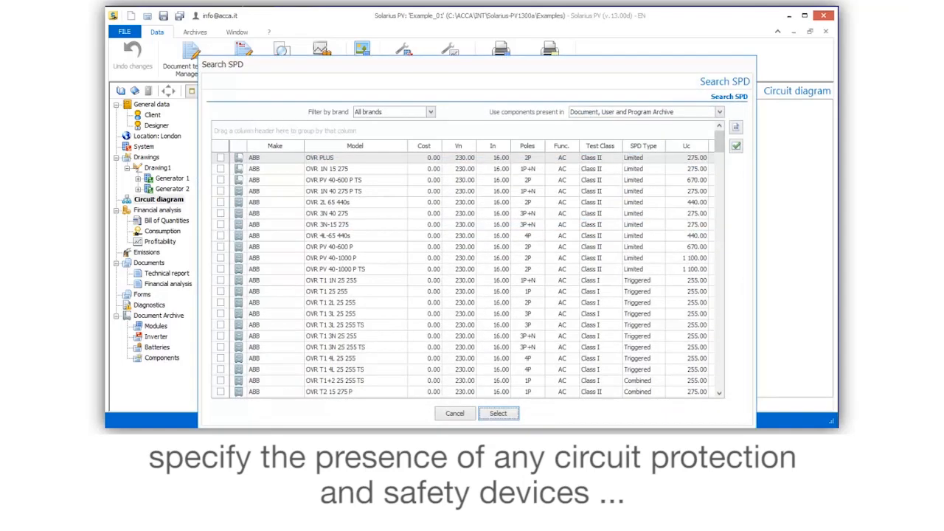
left_click(221, 224)
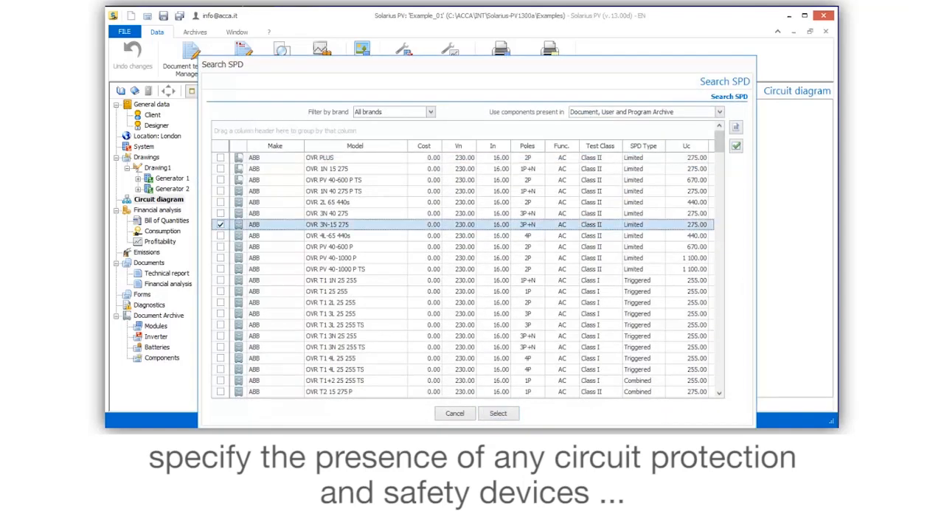
left_click(499, 413)
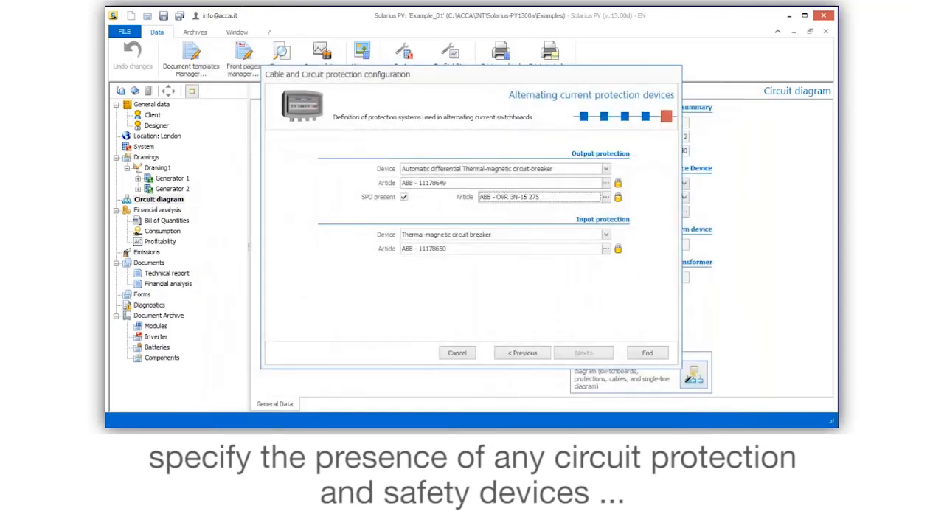
mouse_move(618, 247)
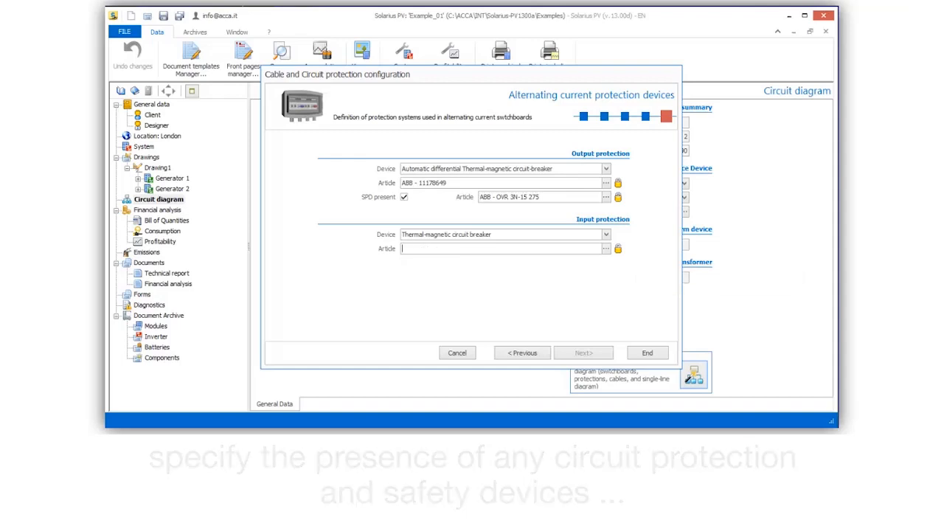
type("Arti")
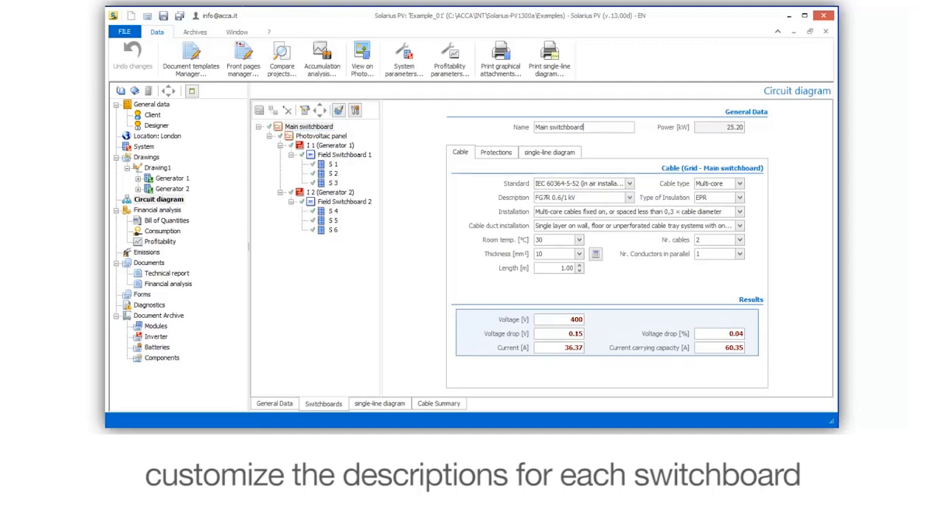
Step: Append 01 to the main switchboard and photovoltaic panel names and show the single-line diagram
type("01")
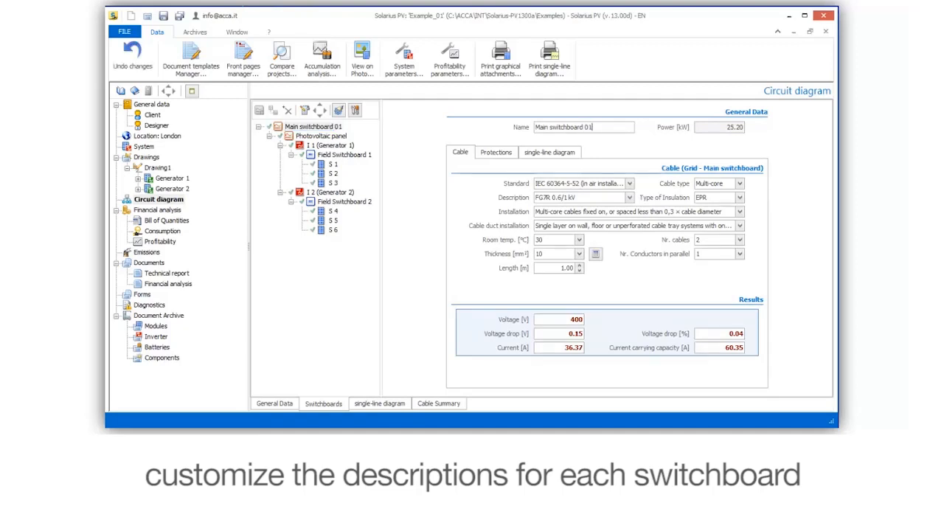
left_click(320, 135)
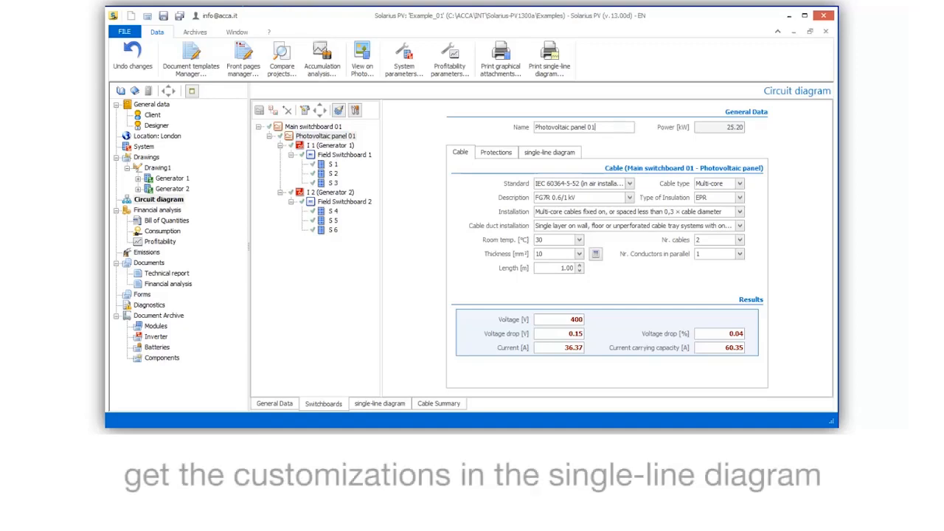
left_click(379, 403)
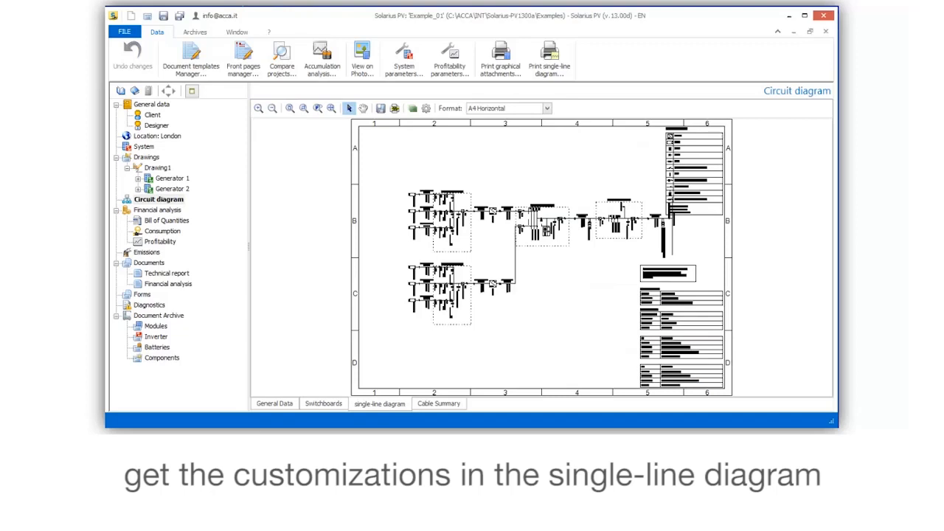
Step: Review the single-line diagram options and close them unchanged
left_click(302, 108)
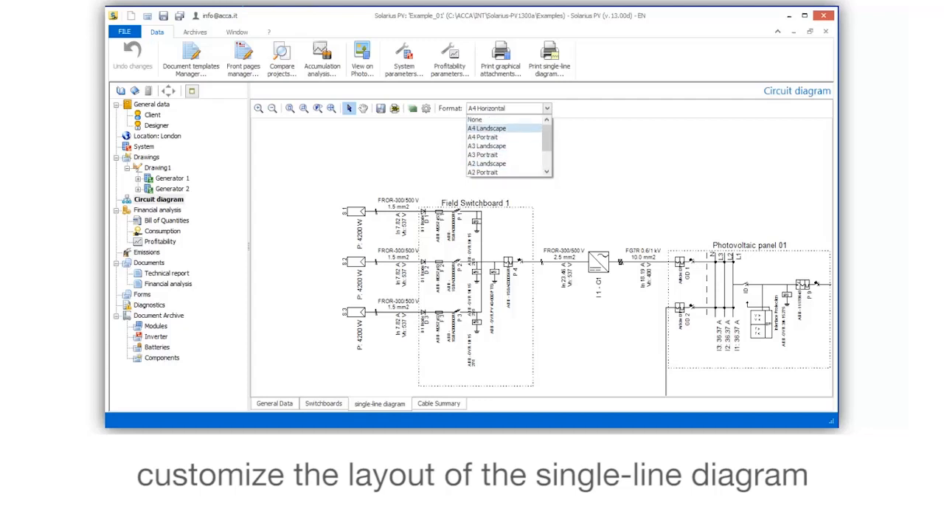
left_click(424, 109)
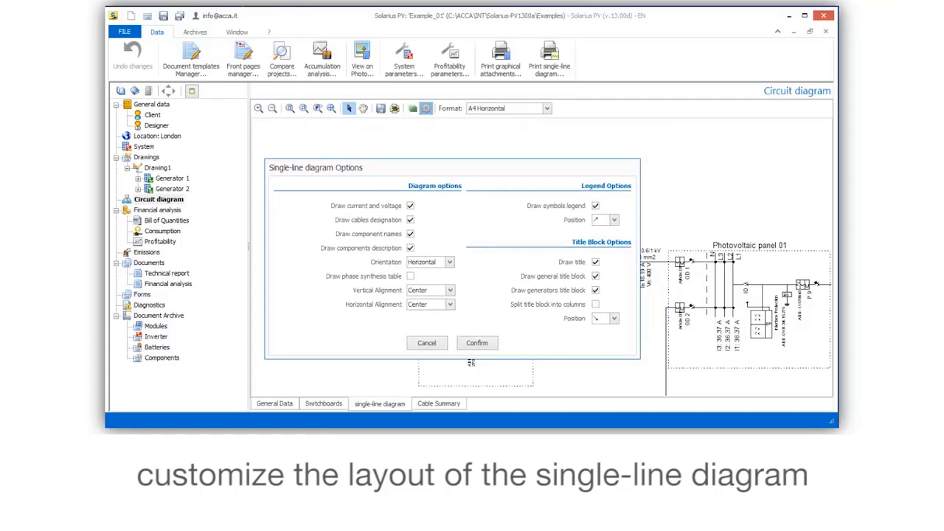
left_click(410, 276)
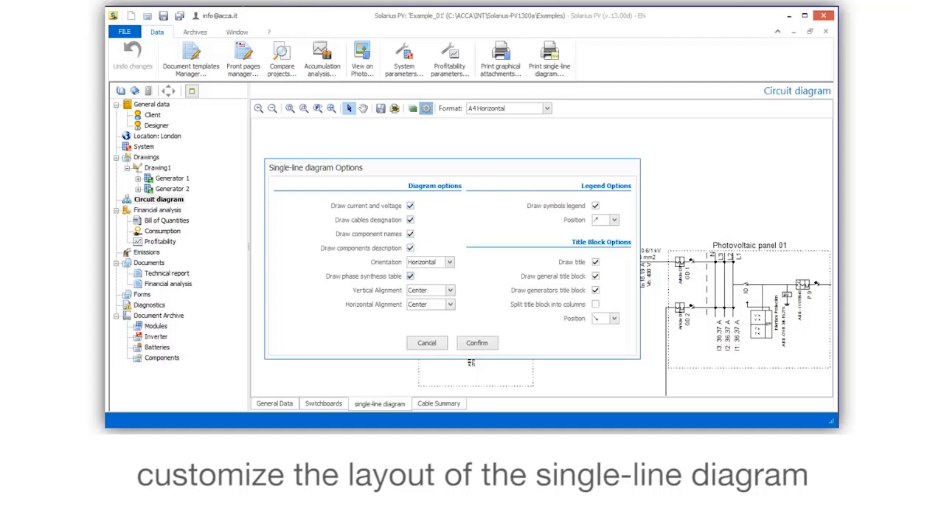
left_click(476, 342)
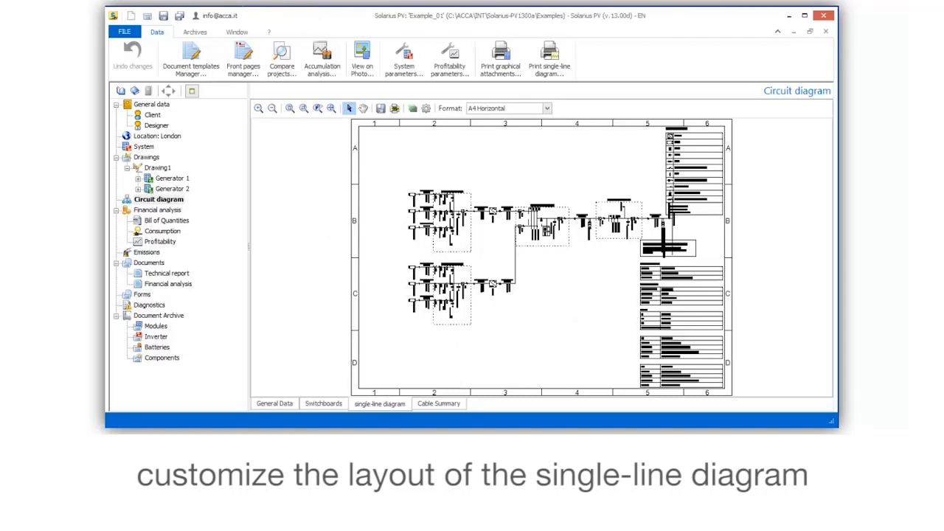
Step: Set the diagram orientation to Vertical and confirm
left_click(425, 109)
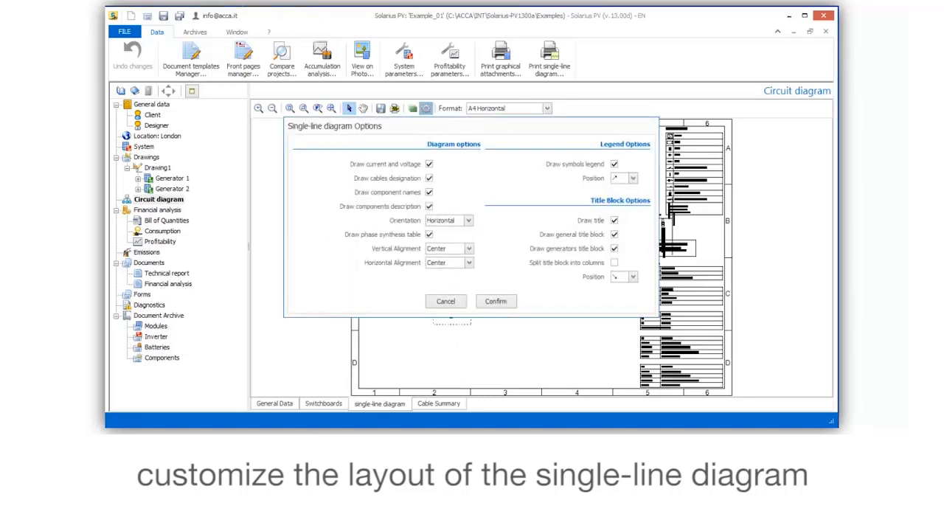
left_click(469, 220)
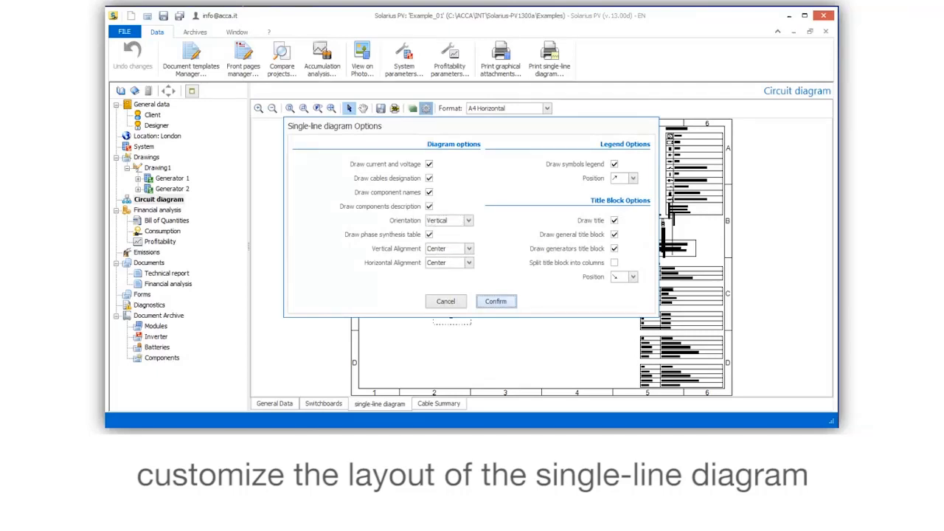
left_click(495, 301)
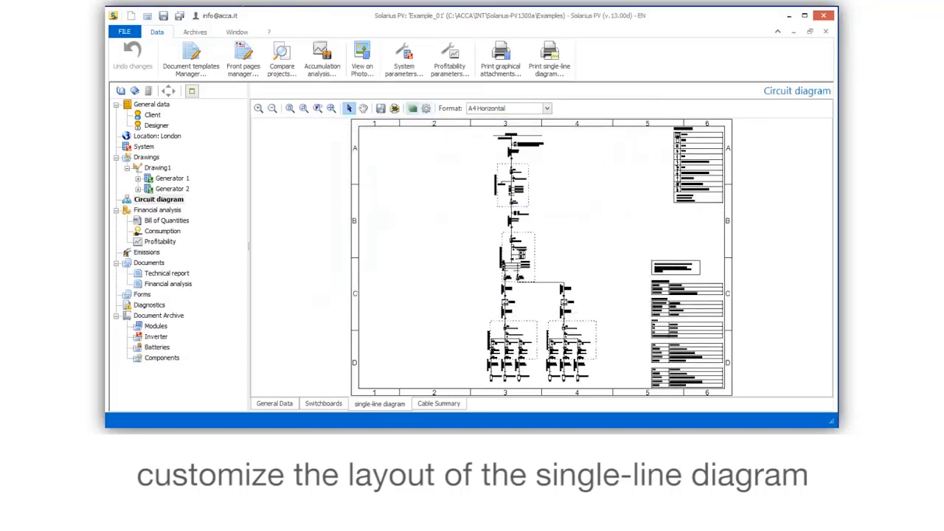
Step: Freeze one drawing layer in Customize Layers so the upper-right legend block disappears
left_click(411, 109)
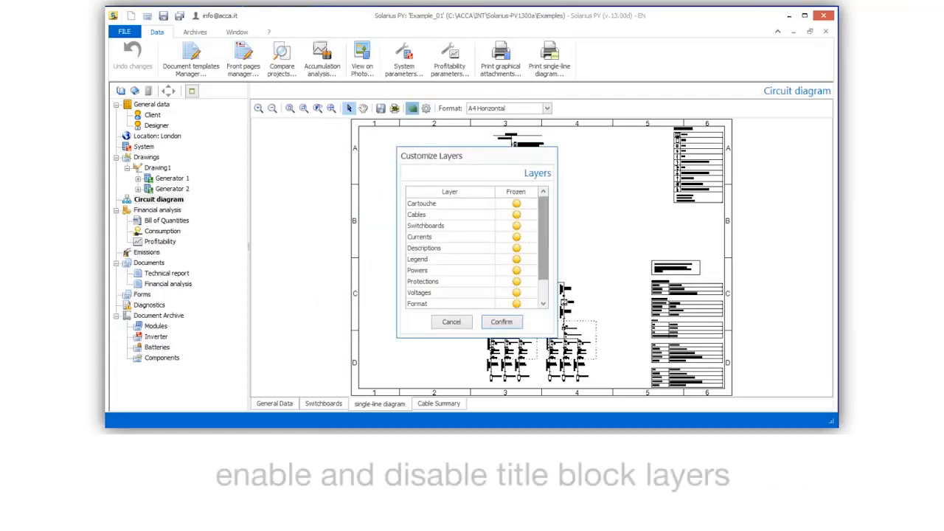
scroll("down", 3)
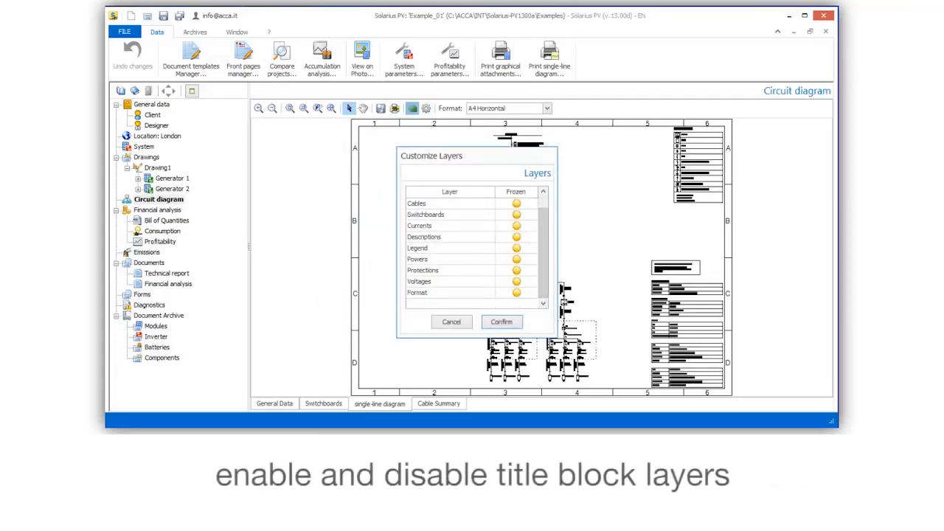
left_click(516, 247)
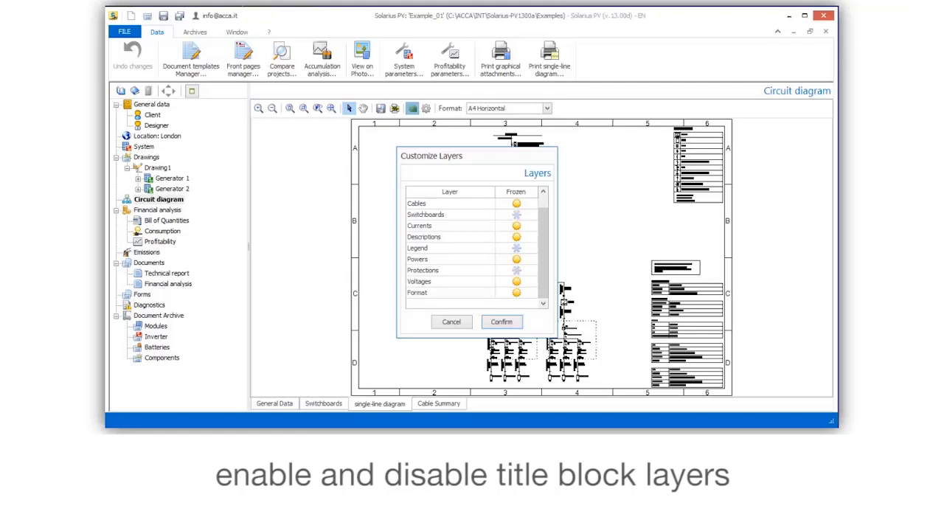
left_click(502, 322)
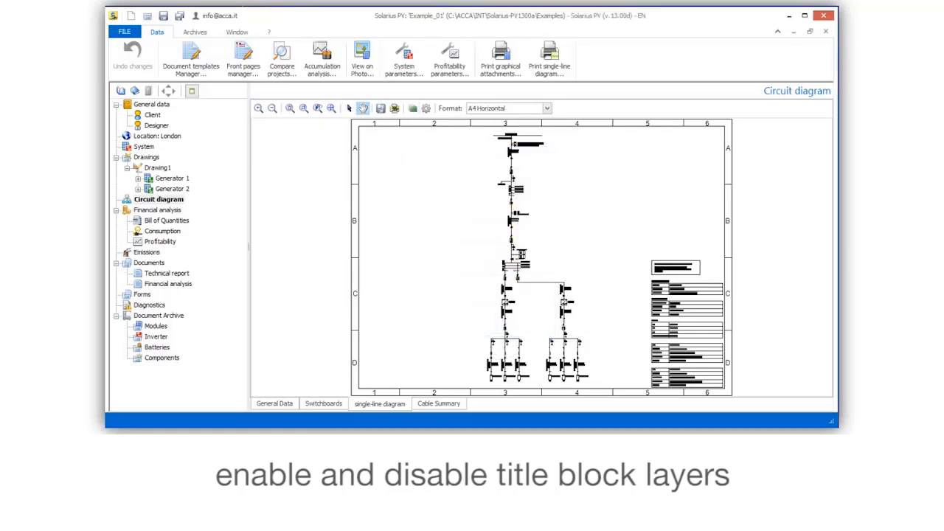